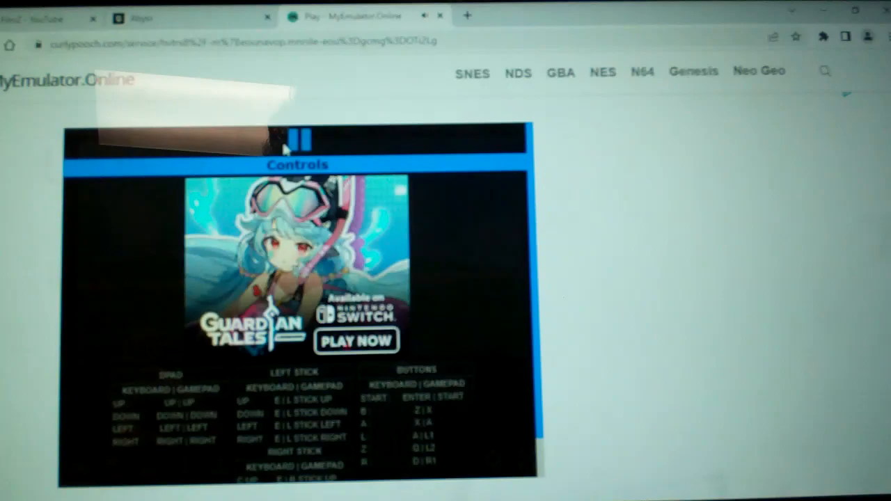
Step: Start Super Smash Bros. past the controls overlay and advance beyond the title screen
click(298, 137)
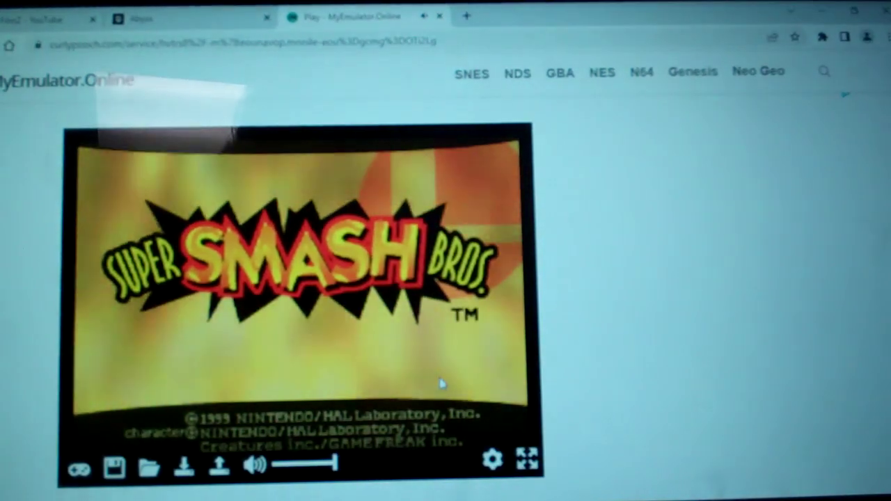
click(528, 460)
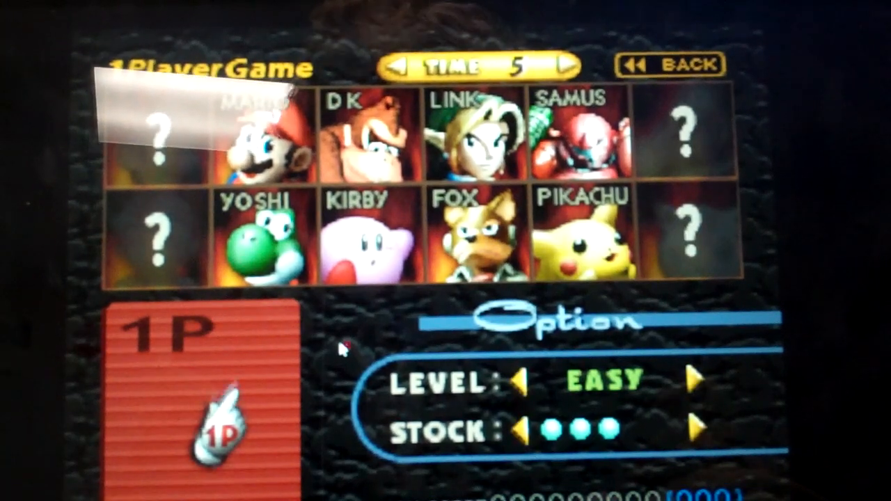
Step: Place the 1P token on Kirby's portrait in the character select
click(359, 237)
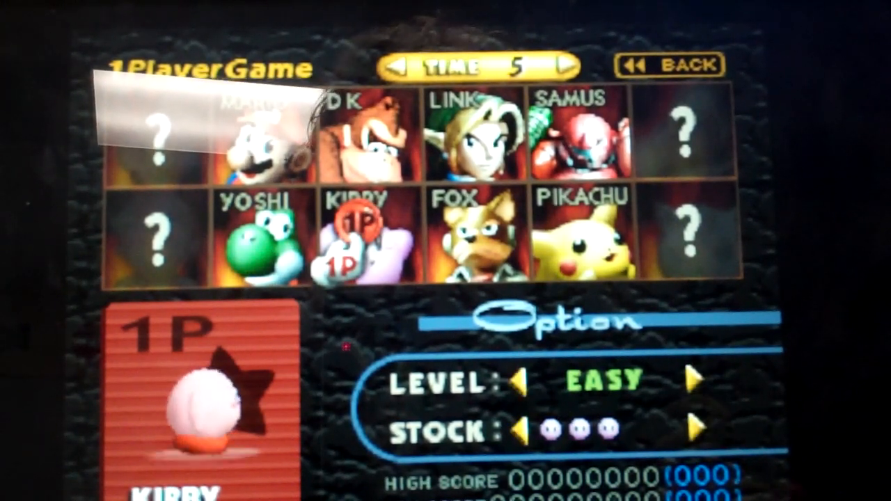